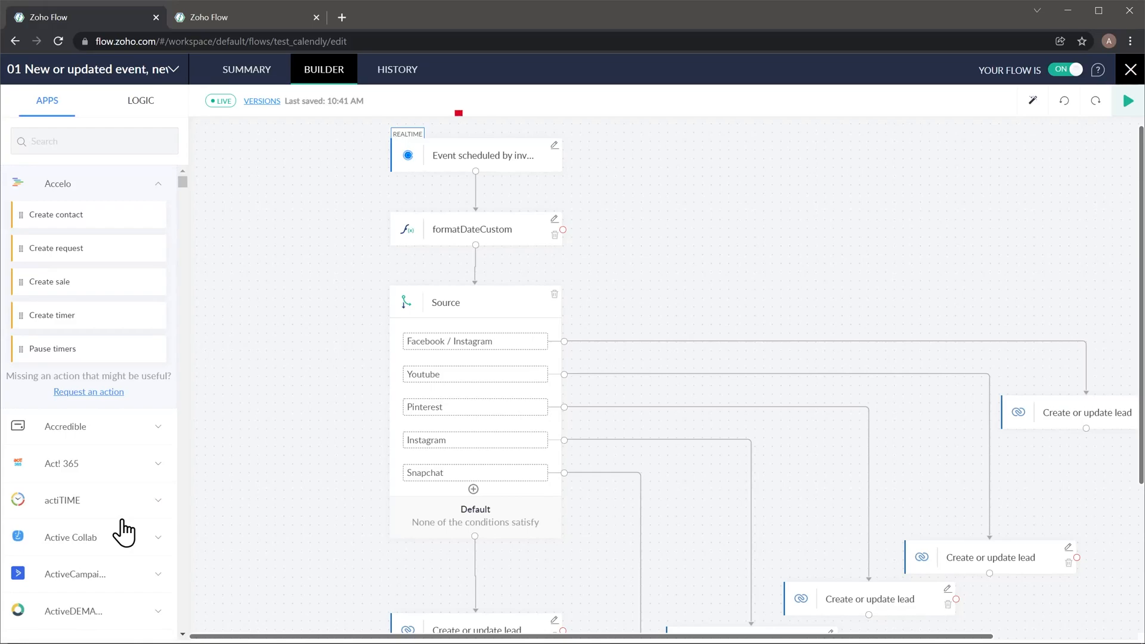
- Open formatDateCustom to review dateStr, fromFormat and toFormat converting start time to yyyy-MM-dd
left_click(475, 154)
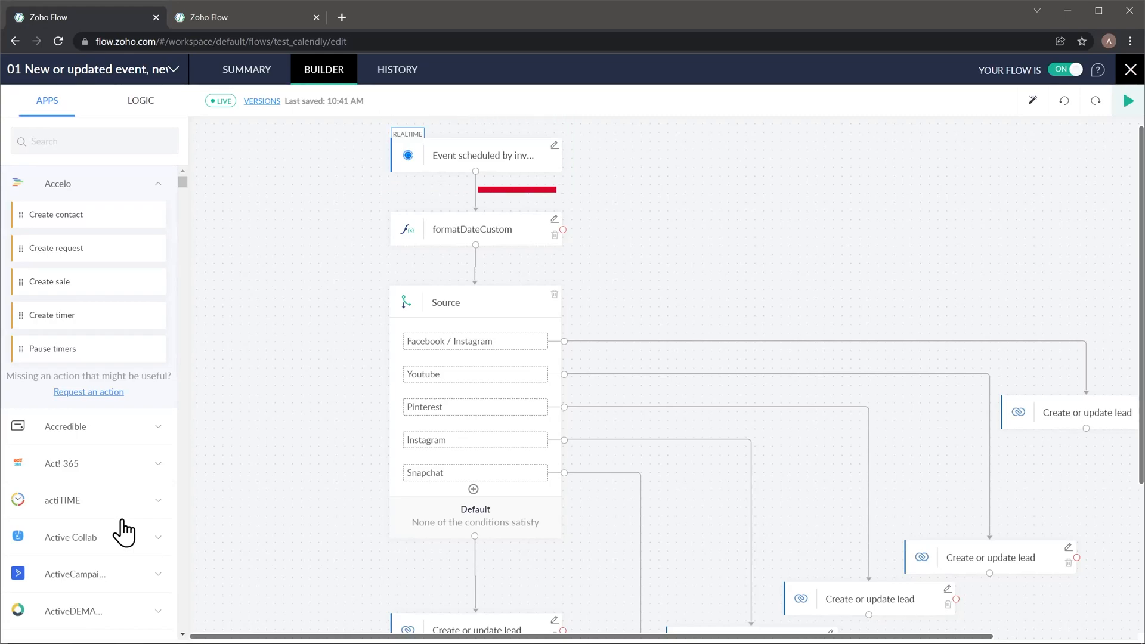
left_click(473, 228)
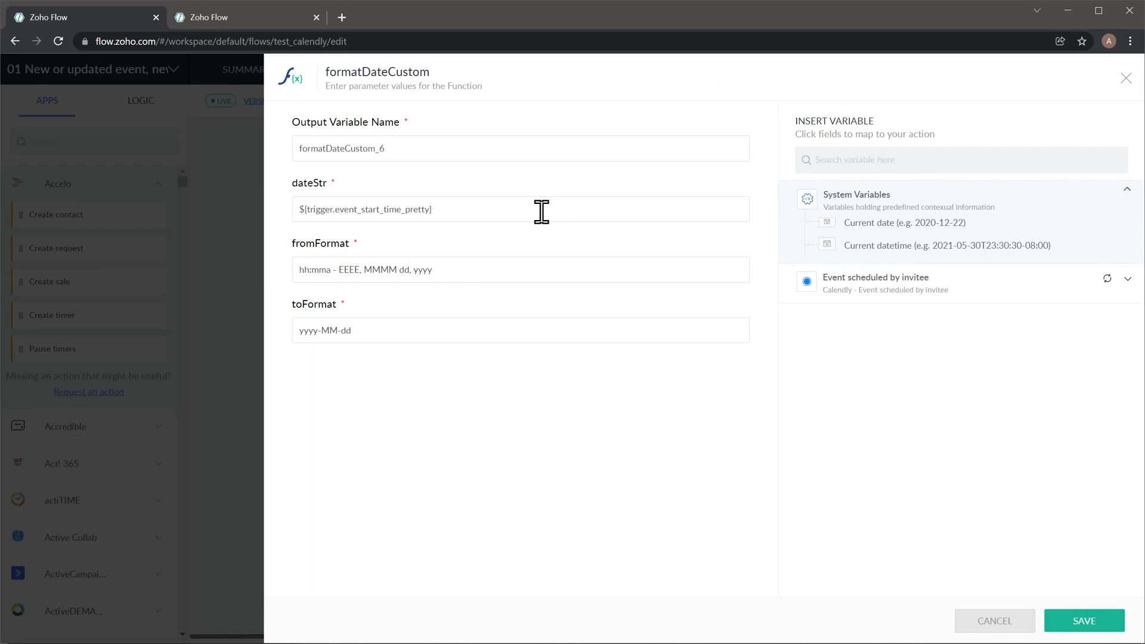
mouse_move(514, 270)
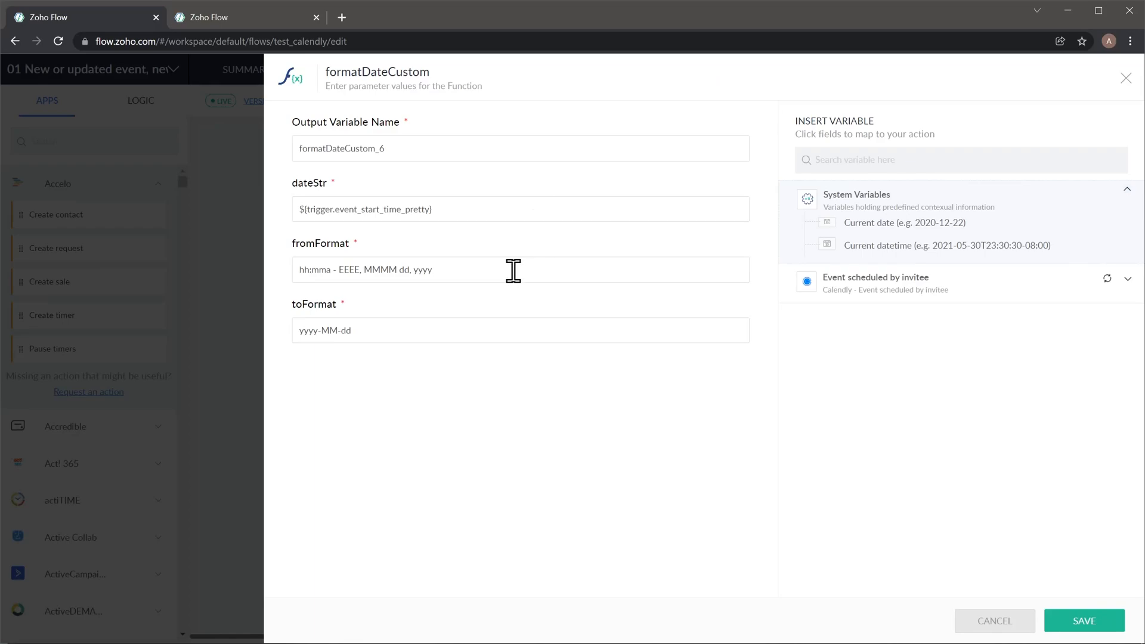
mouse_move(505, 325)
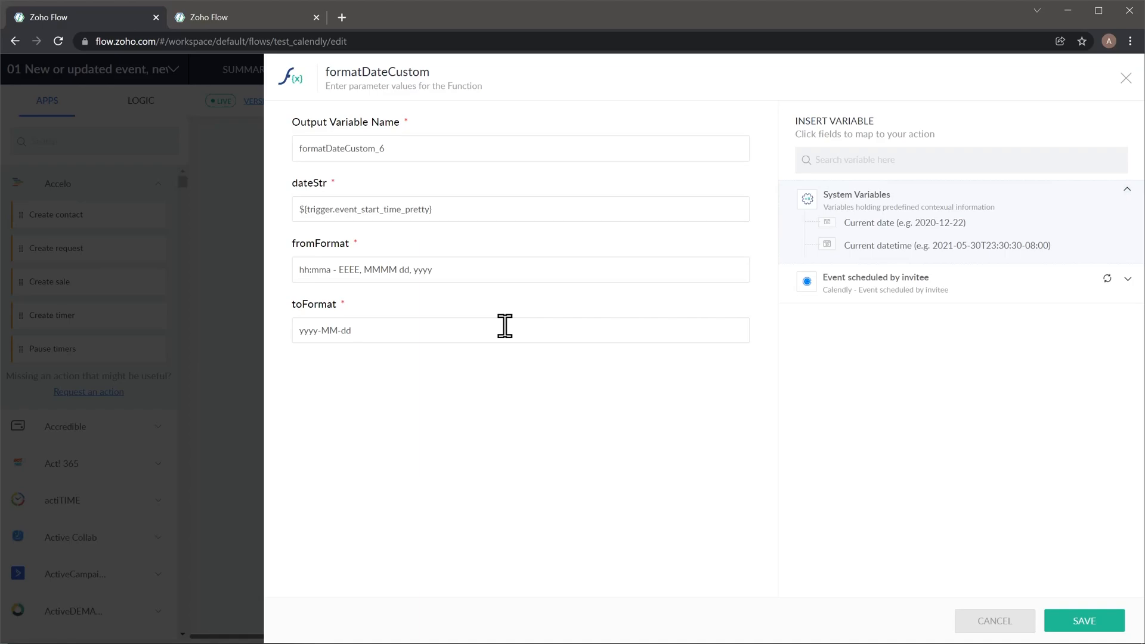
mouse_move(1088, 126)
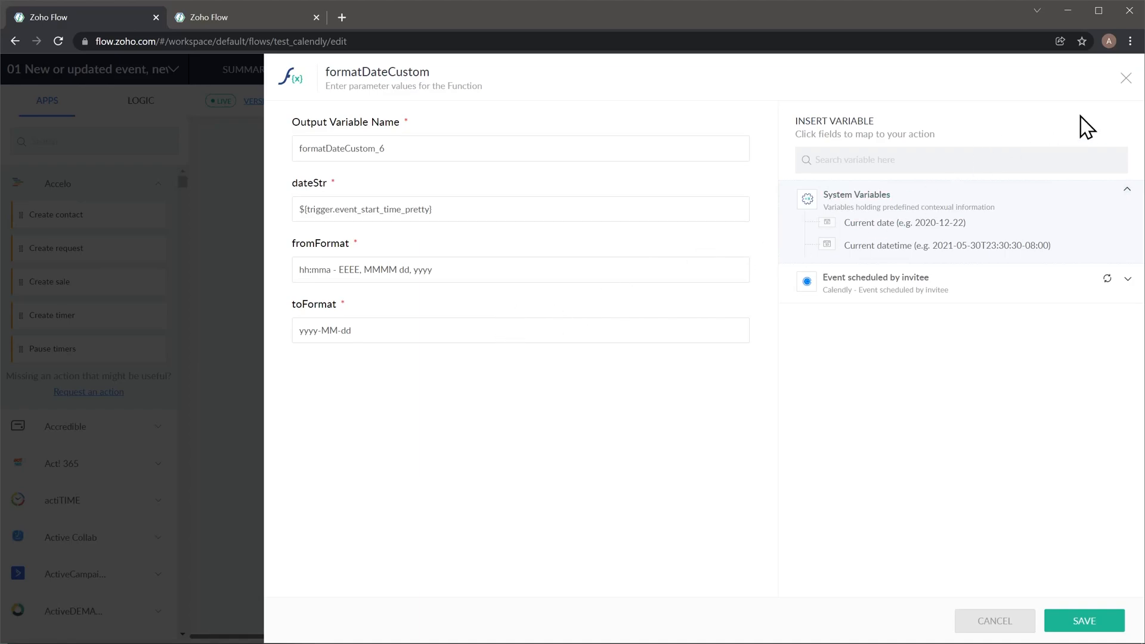
- Close the formatDateCustom panel without changes, returning to the flow builder
left_click(1126, 78)
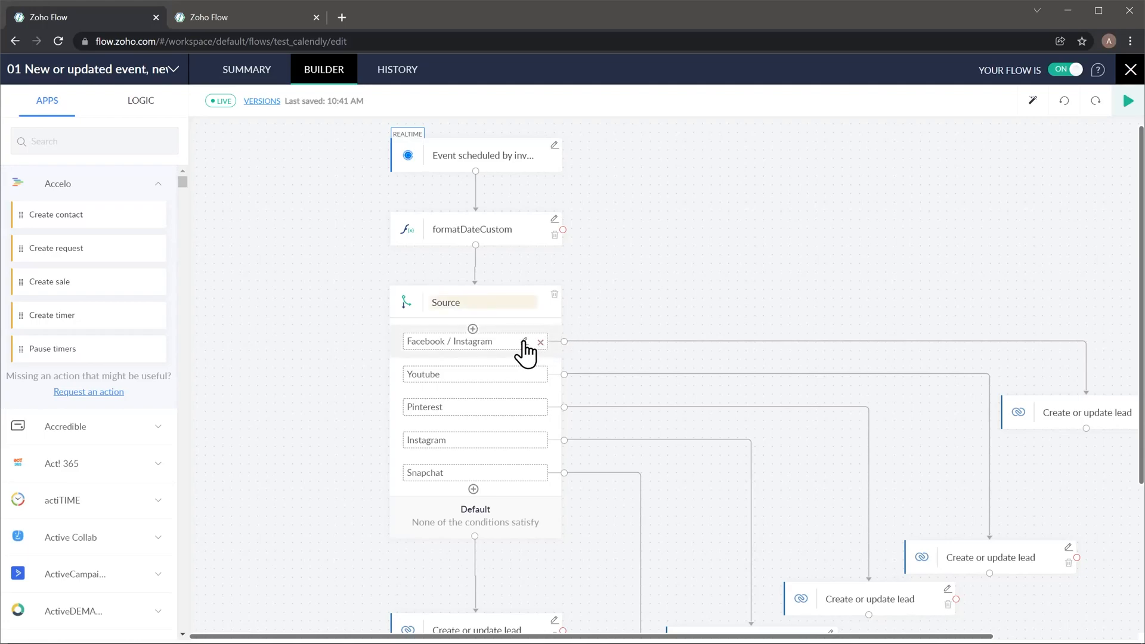
- Open the Facebook / Instagram branch condition: responses contain Facebook, event not cancelled
left_click(453, 341)
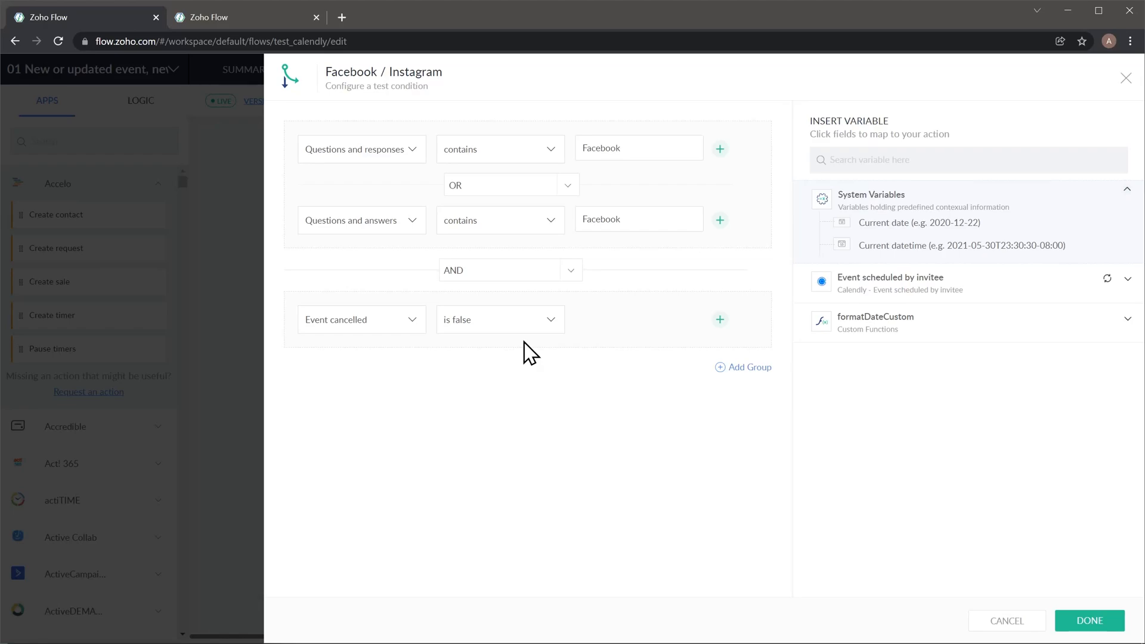
mouse_move(382, 179)
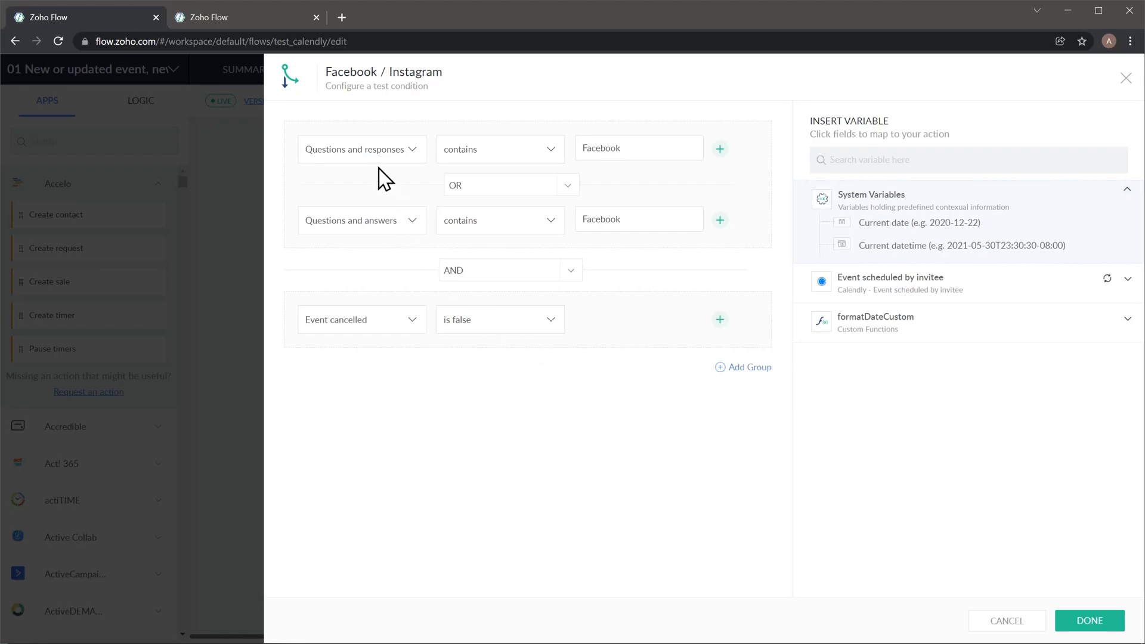
mouse_move(375, 214)
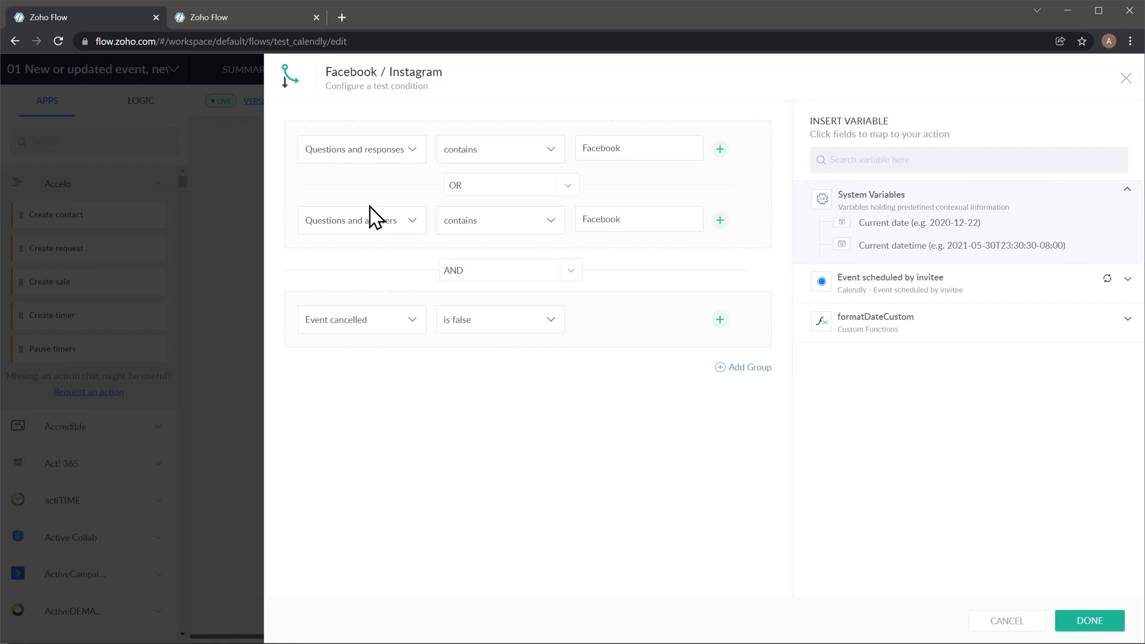
mouse_move(610, 329)
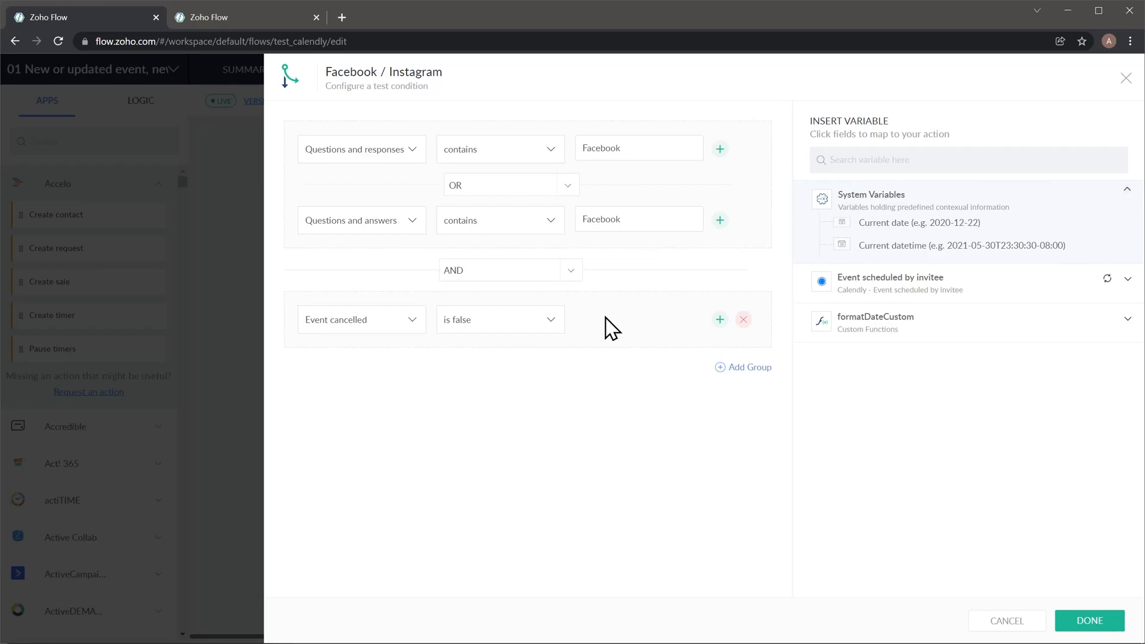
mouse_move(845, 232)
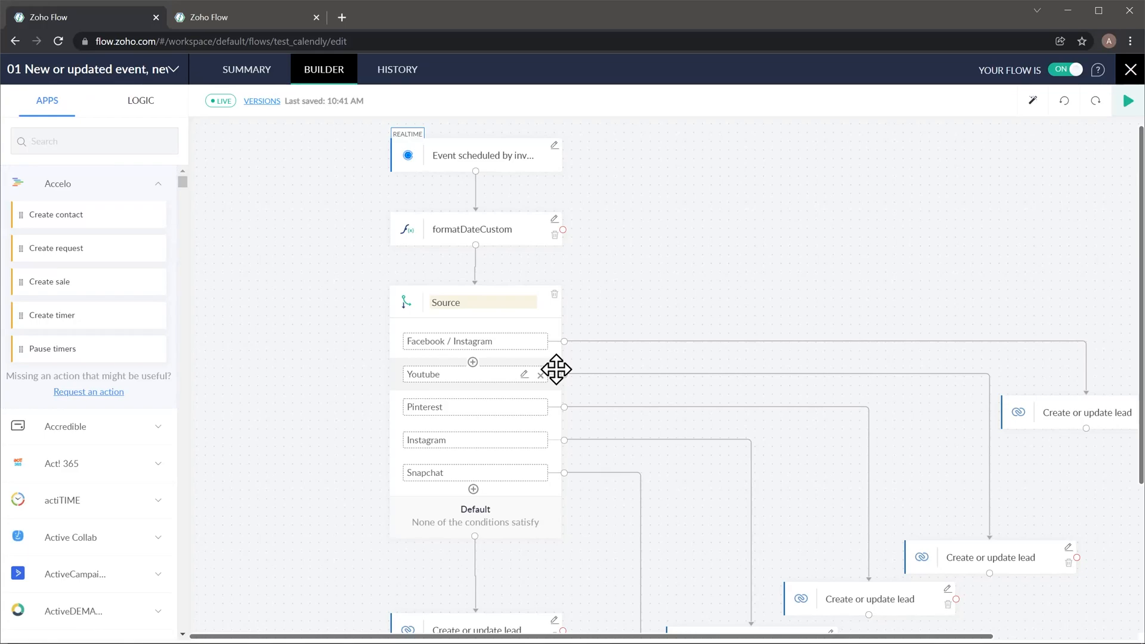
mouse_move(553, 404)
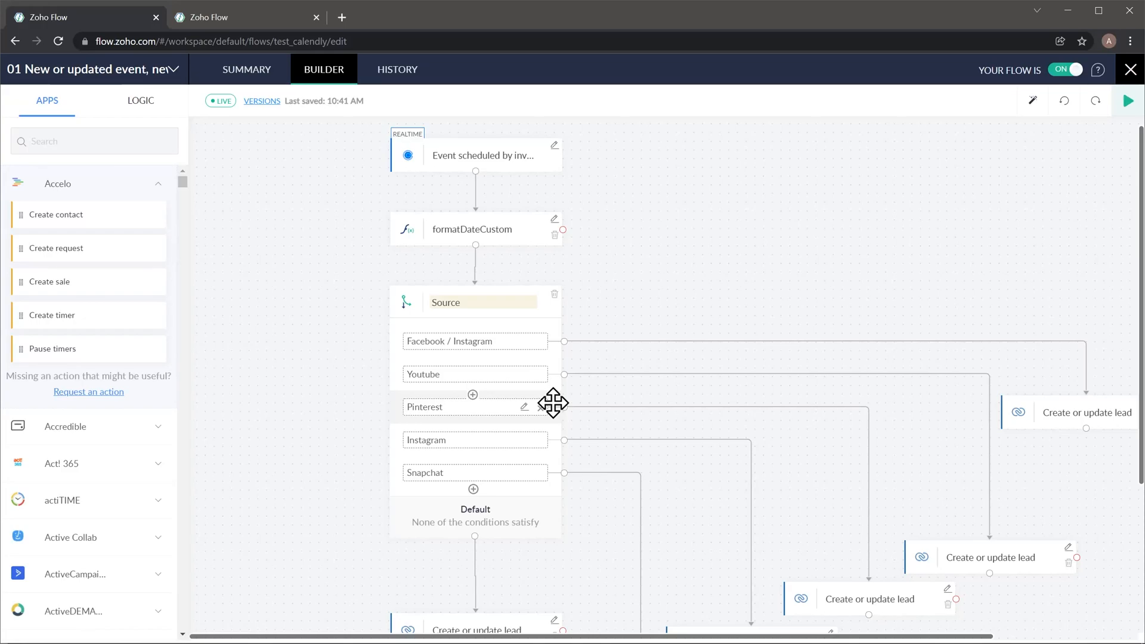
mouse_move(927, 430)
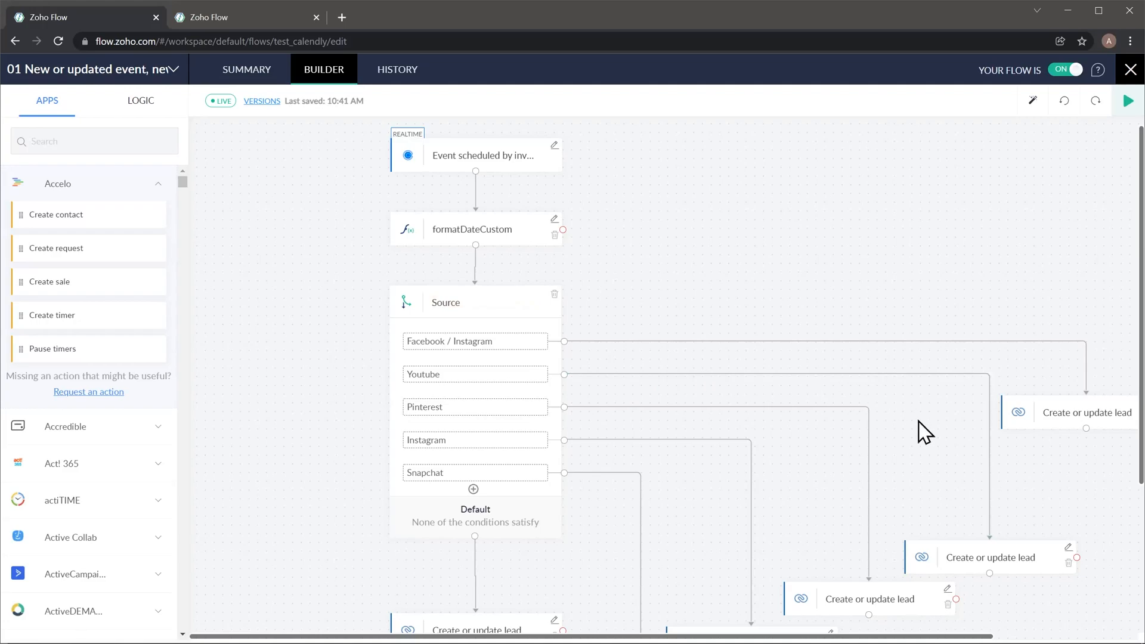
mouse_move(1071, 559)
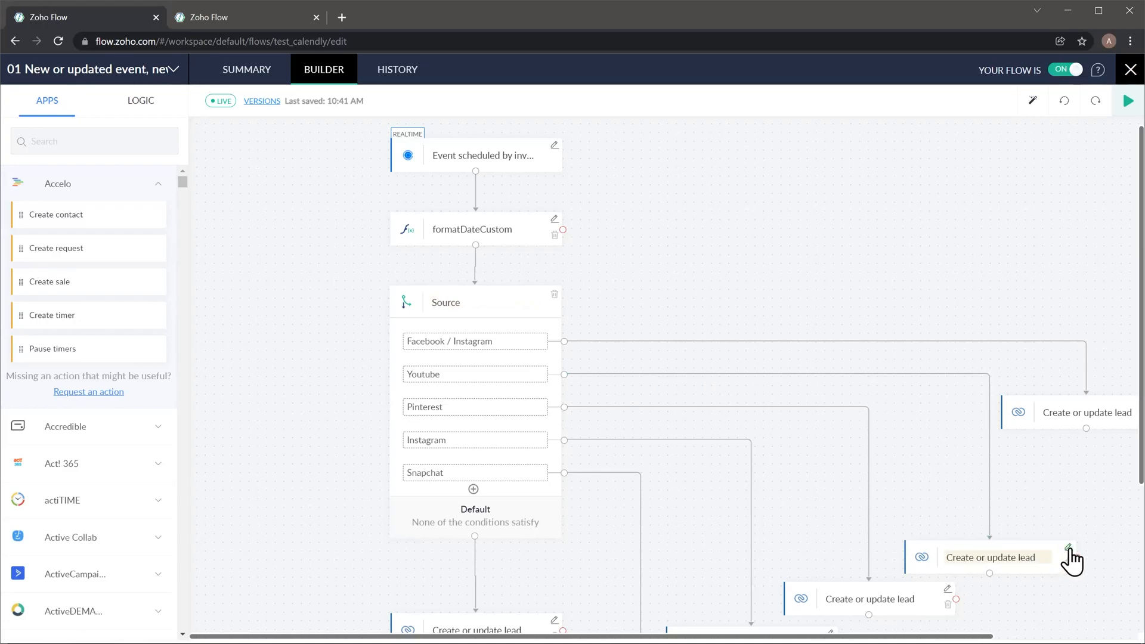
- Review the Youtube branch's Create or update lead fields, including formatted meeting date, then close
left_click(1067, 547)
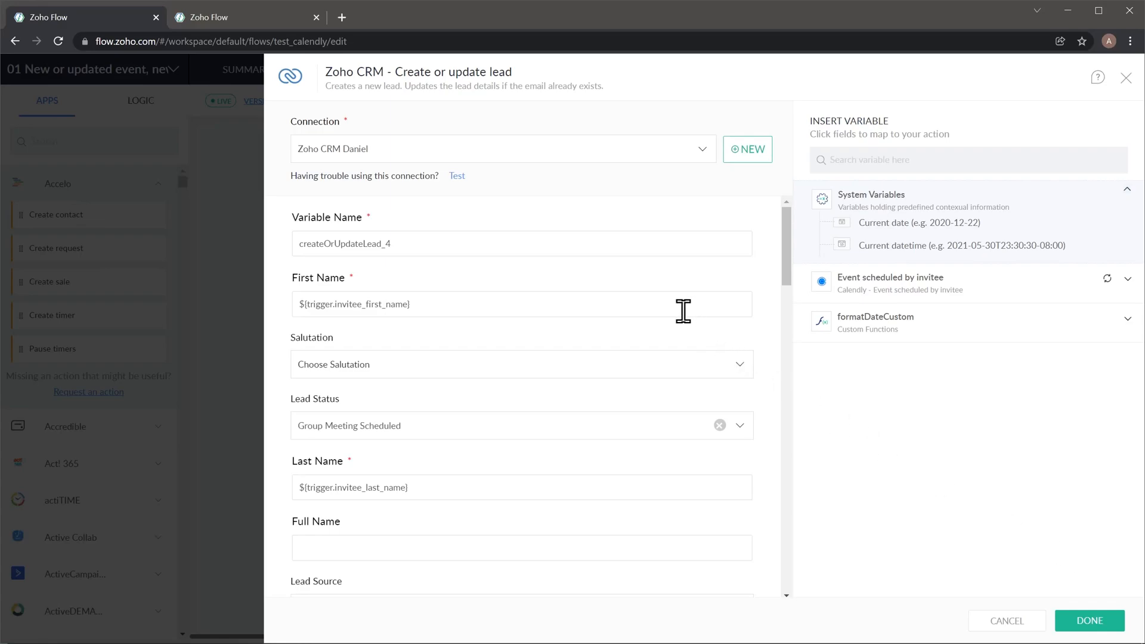
mouse_move(652, 407)
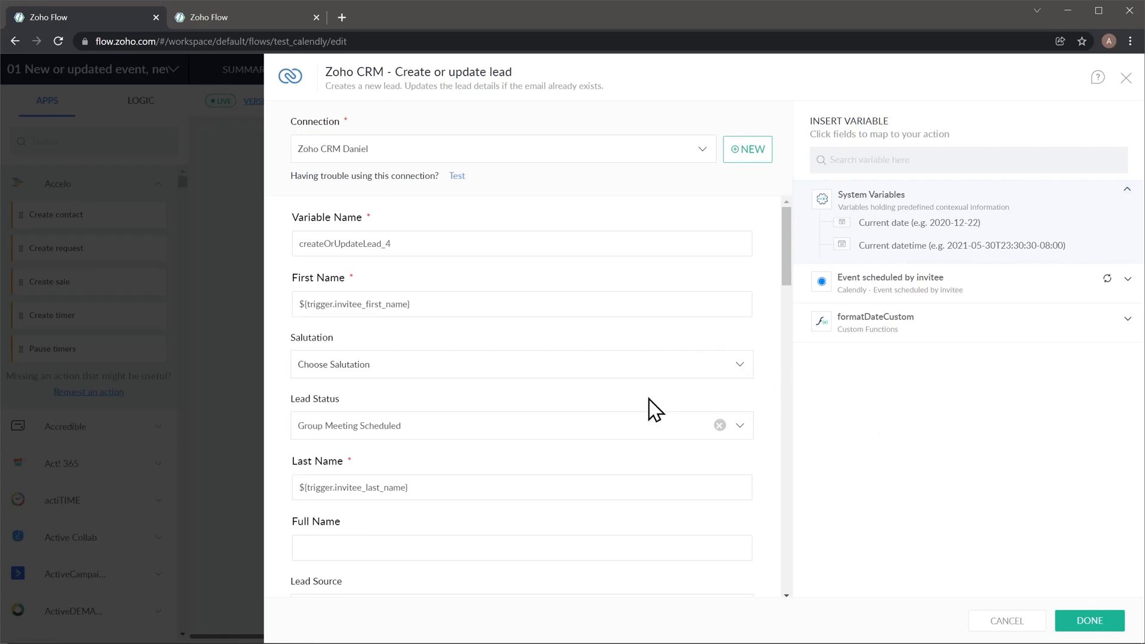
scroll("down", 3)
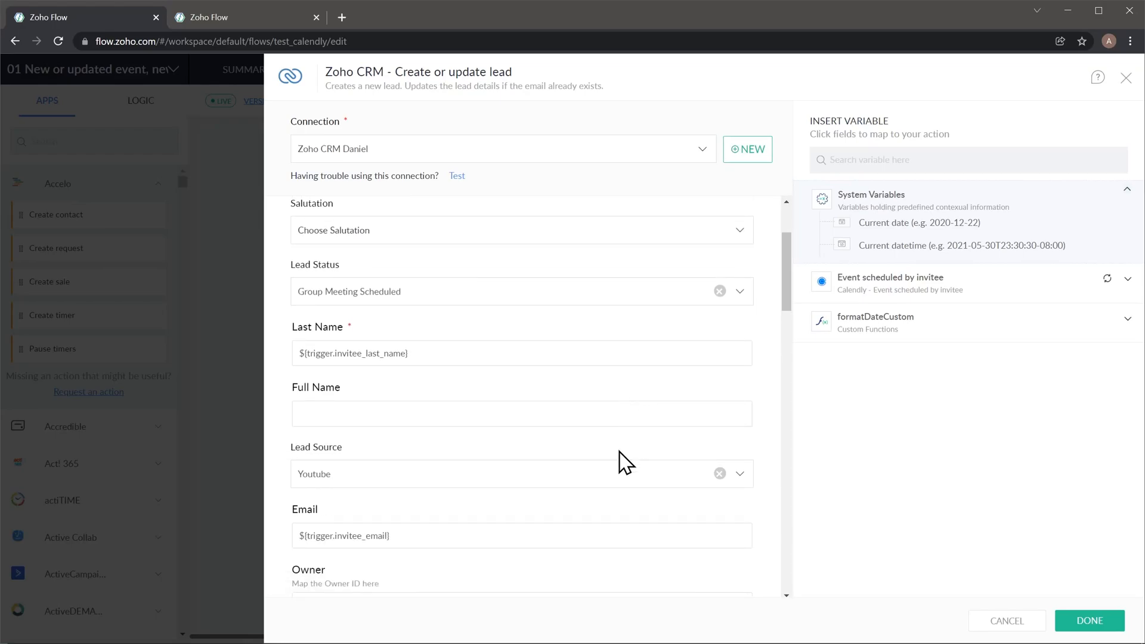
scroll("down", 3)
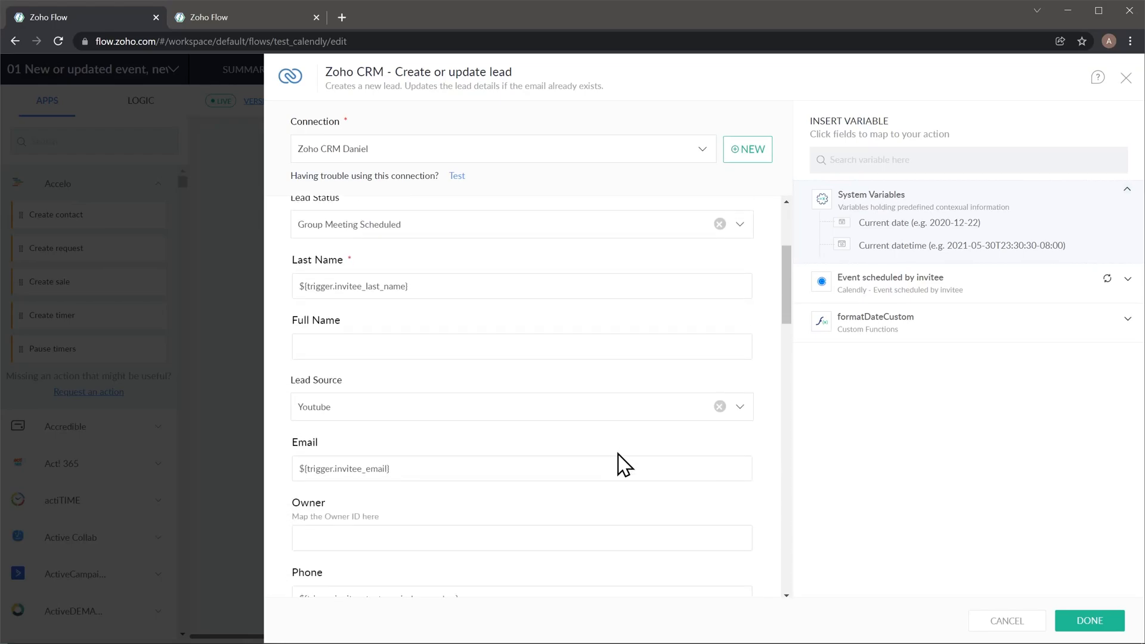
scroll("down", 3)
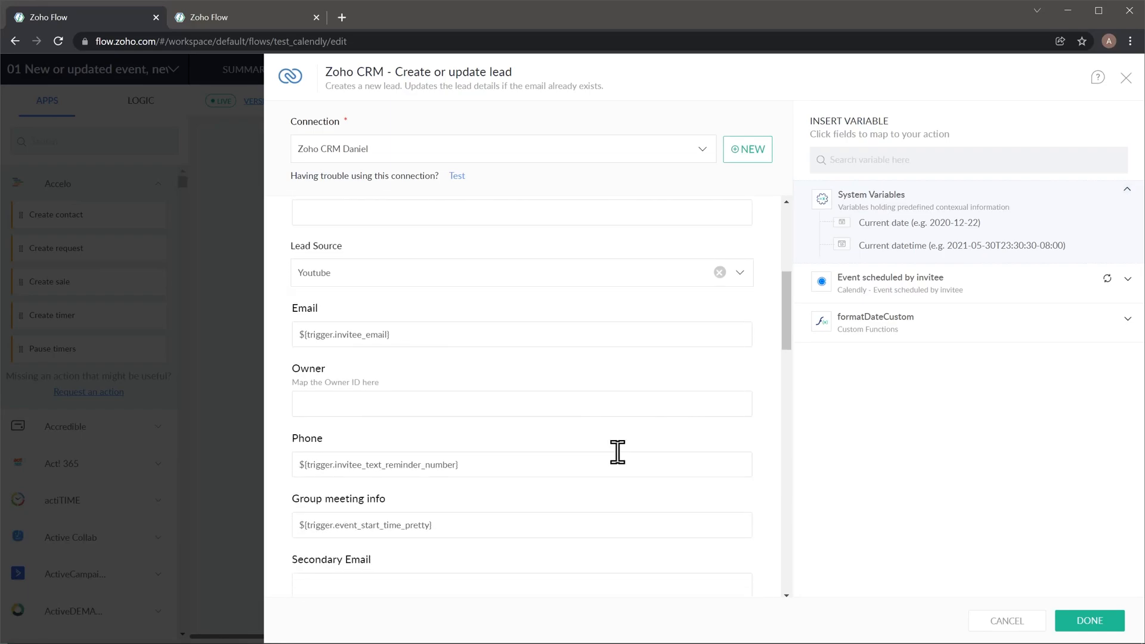
scroll("down", 3)
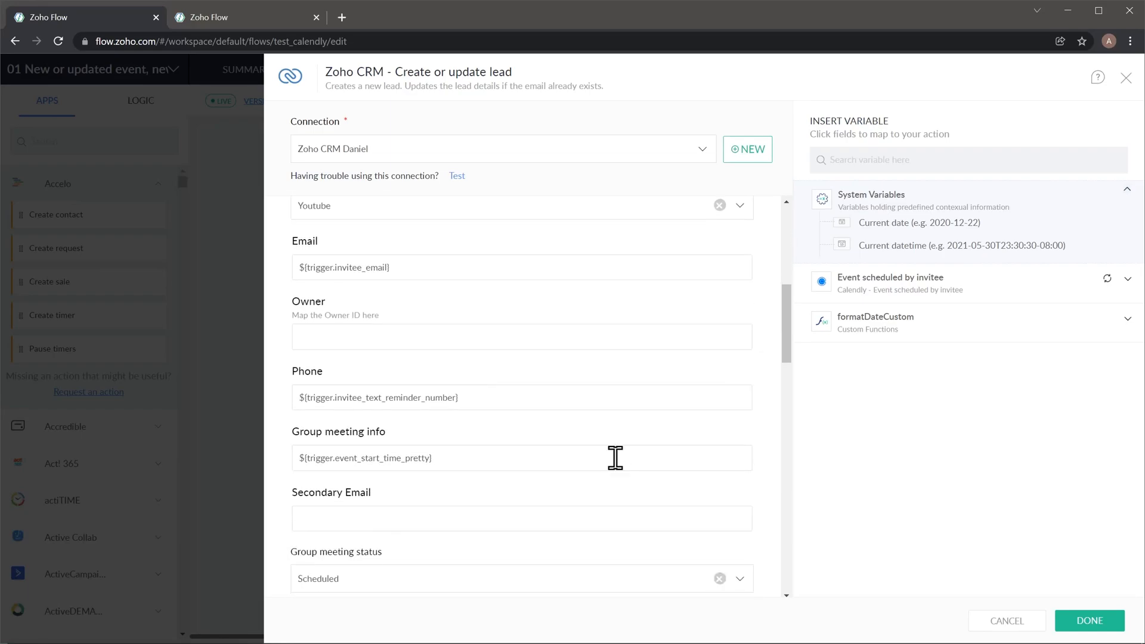
scroll("down", 3)
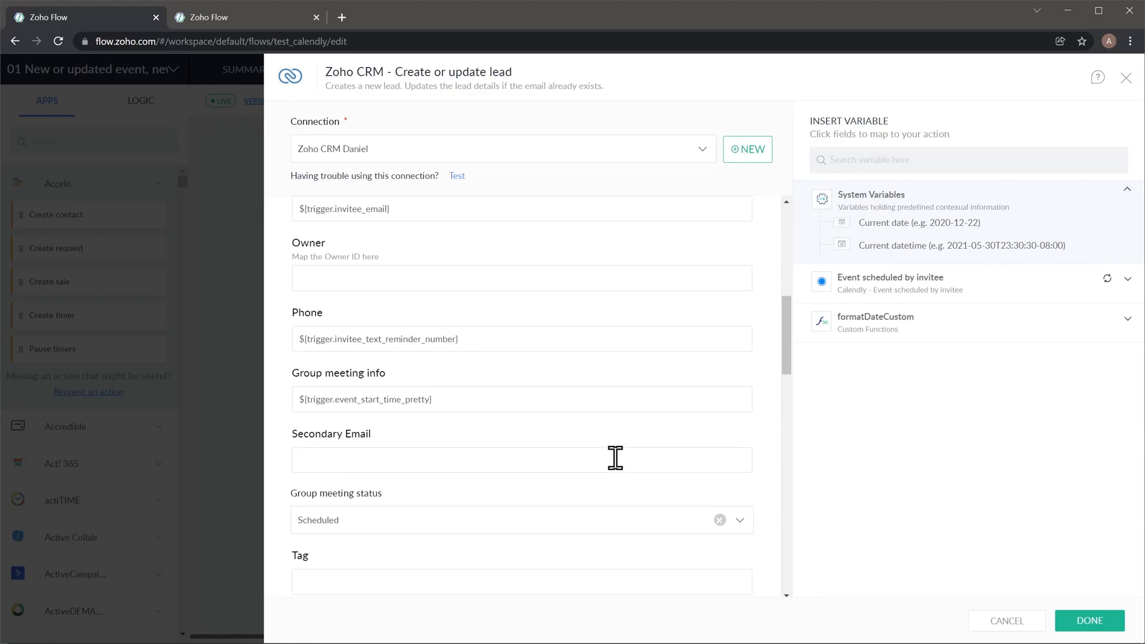
scroll("down", 3)
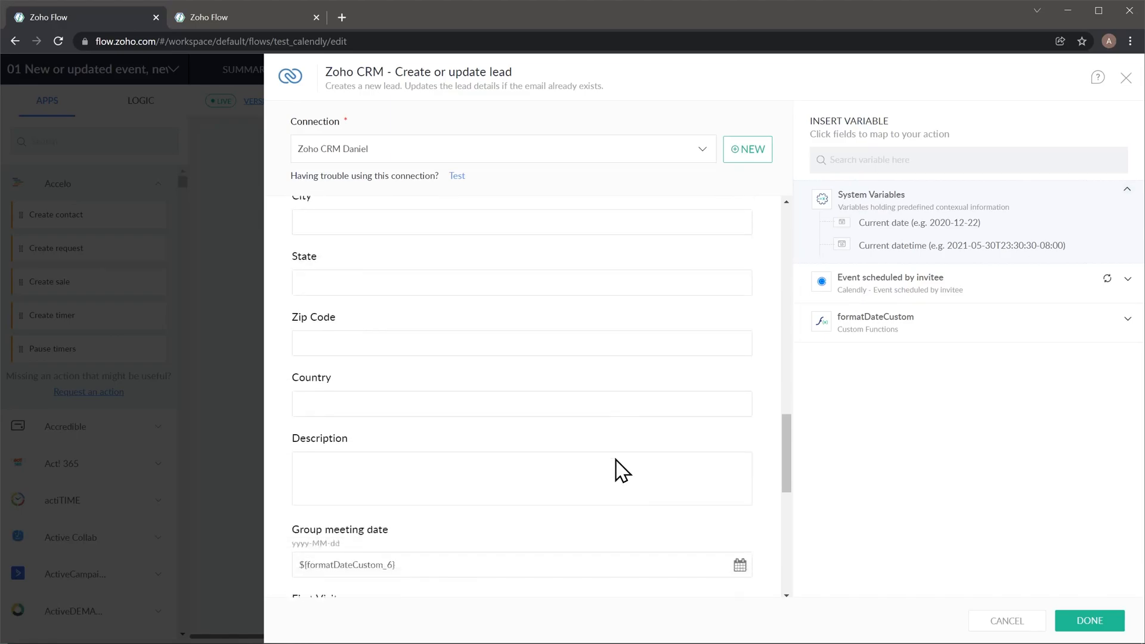
scroll("down", 3)
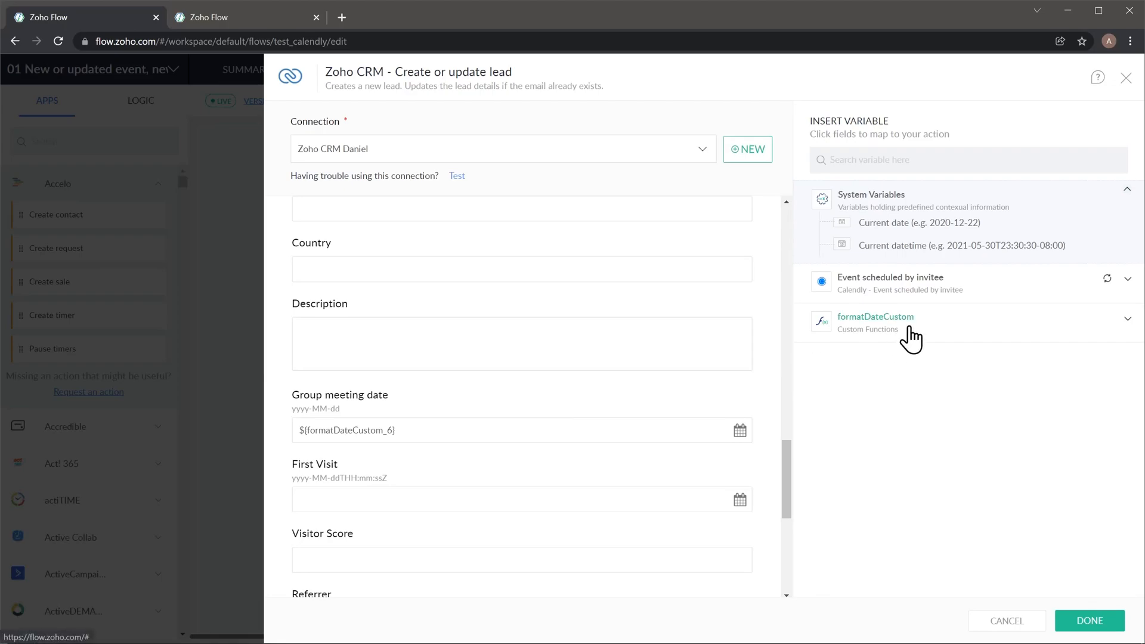
left_click(1127, 71)
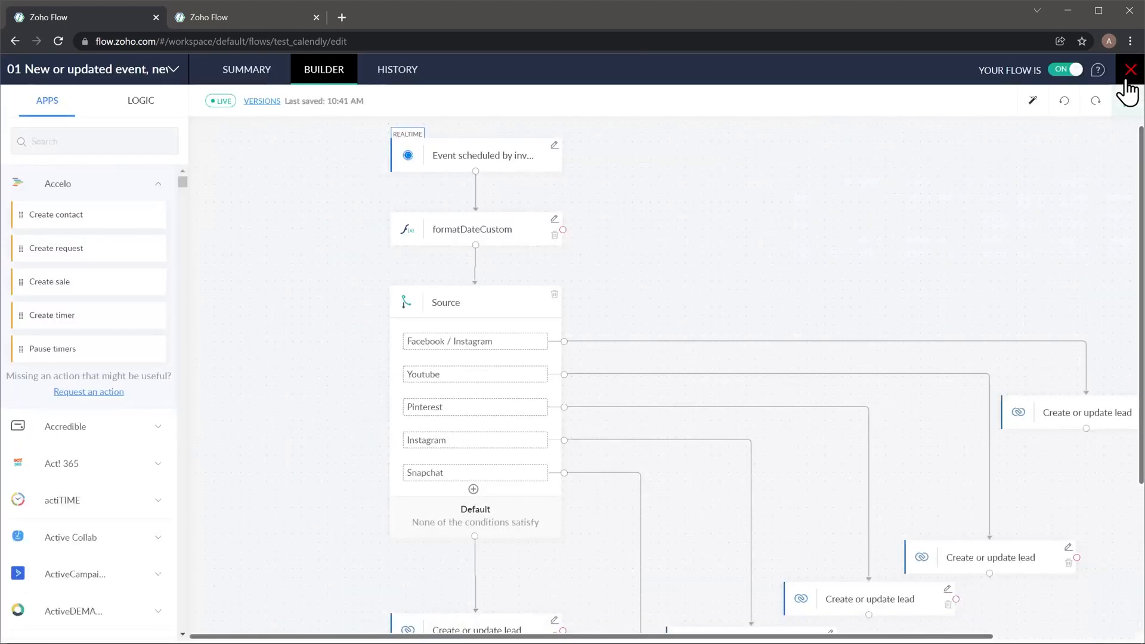
- Switch to the Calendly event-cancelled flow with its decision feeding a lead update
scroll("down", 3)
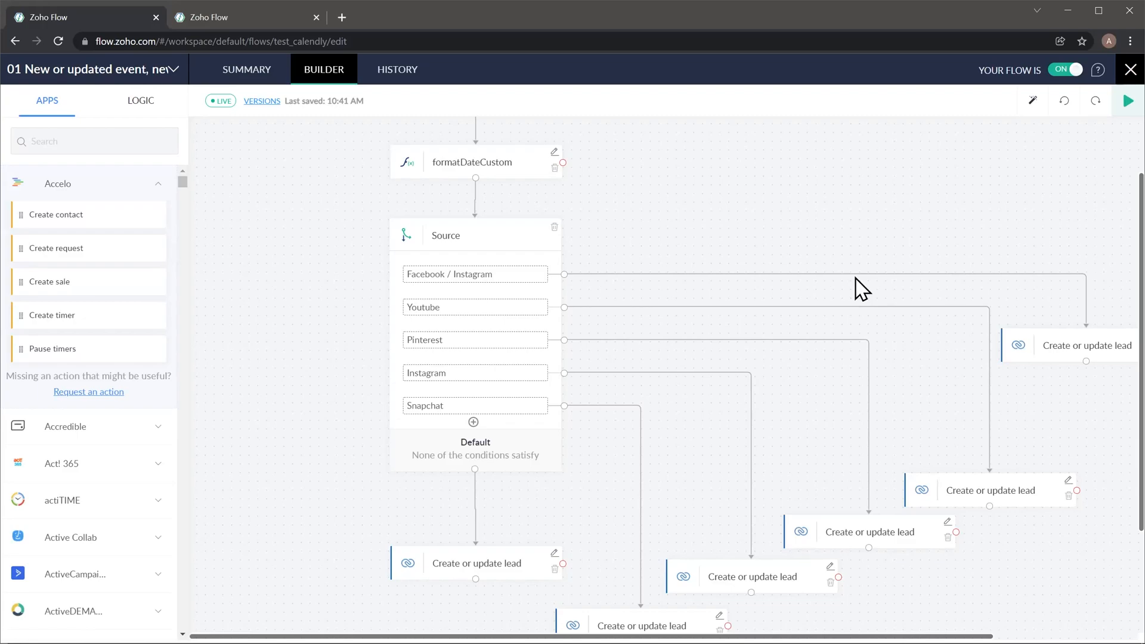
mouse_move(510, 146)
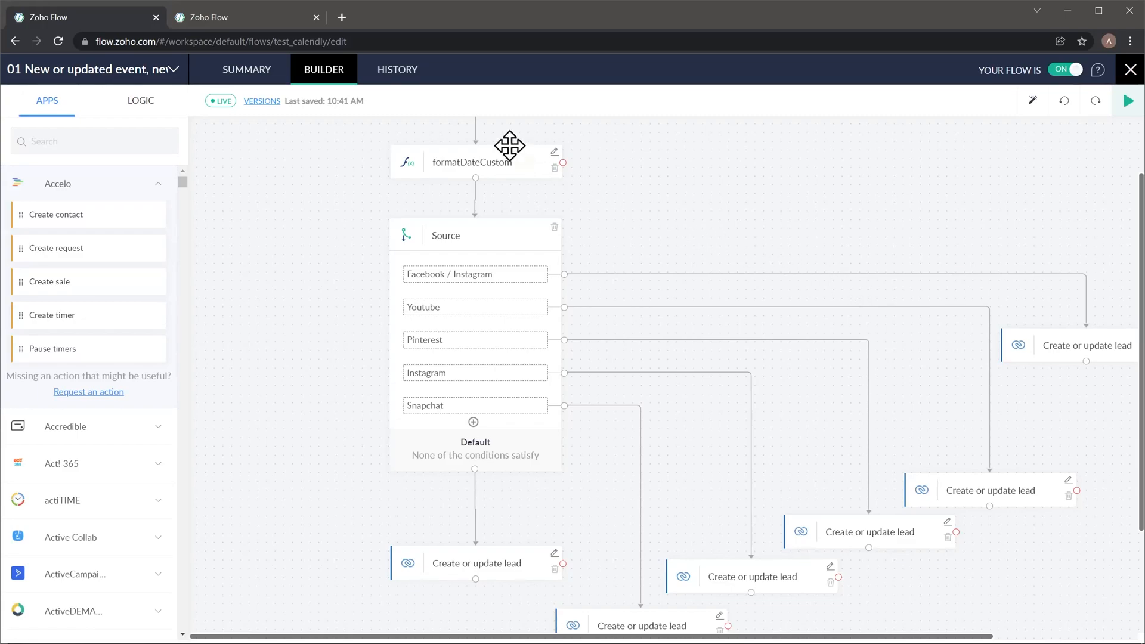
left_click(171, 70)
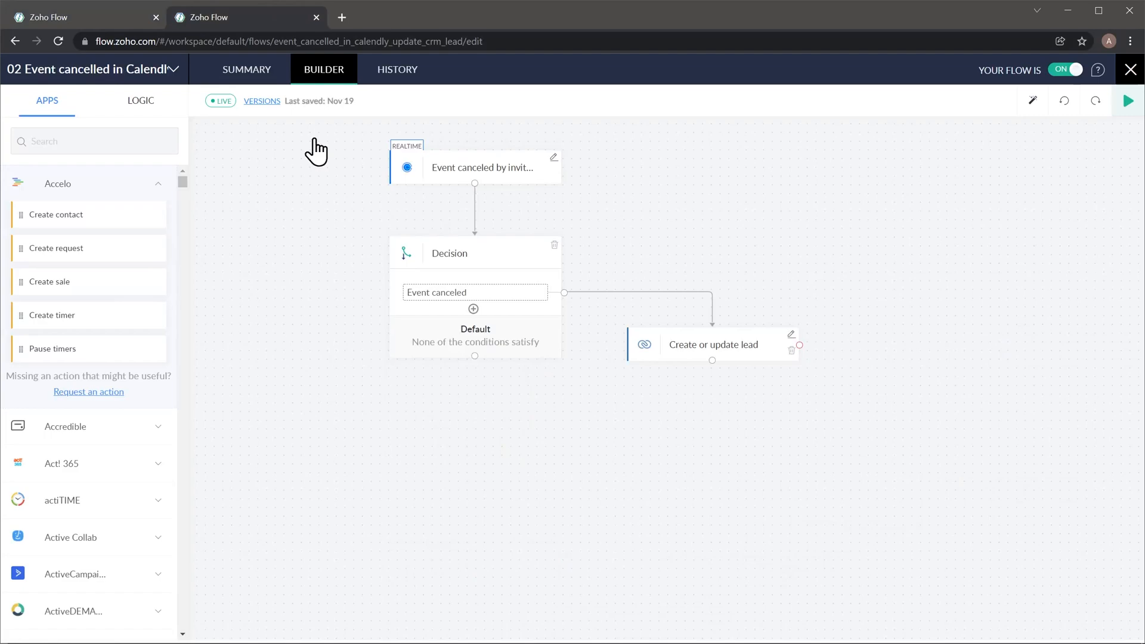
left_click(475, 167)
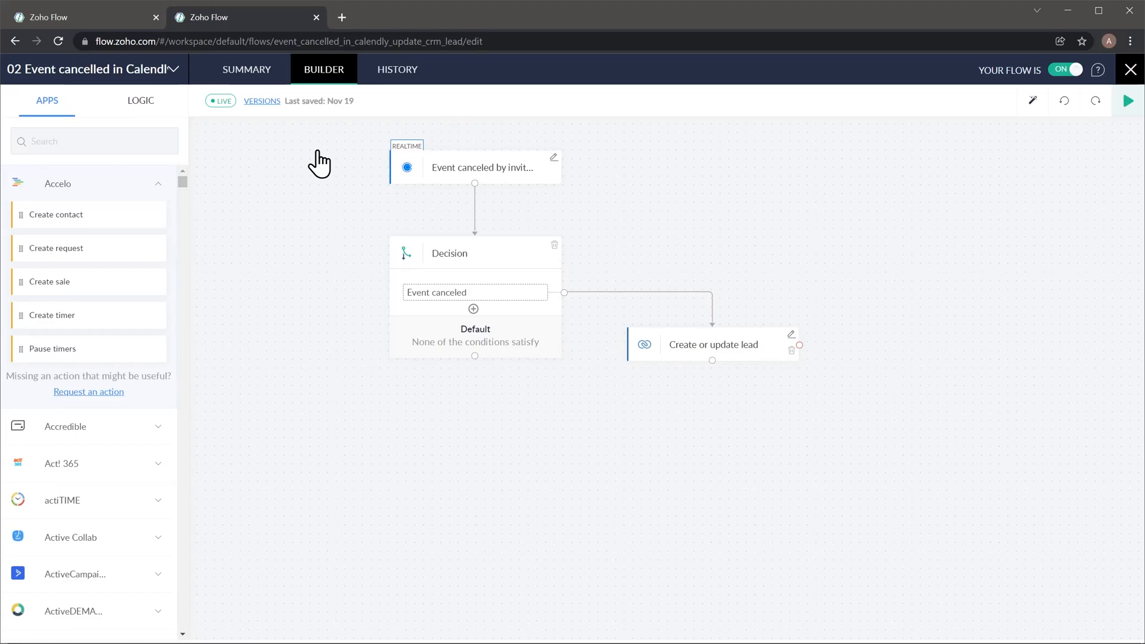
mouse_move(527, 302)
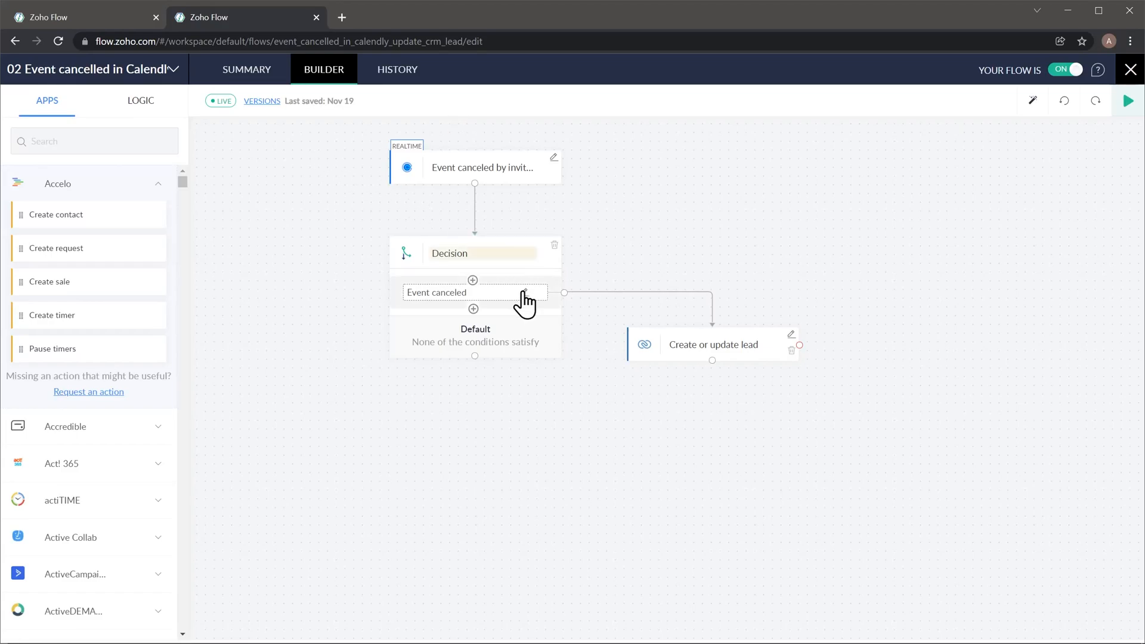
left_click(437, 292)
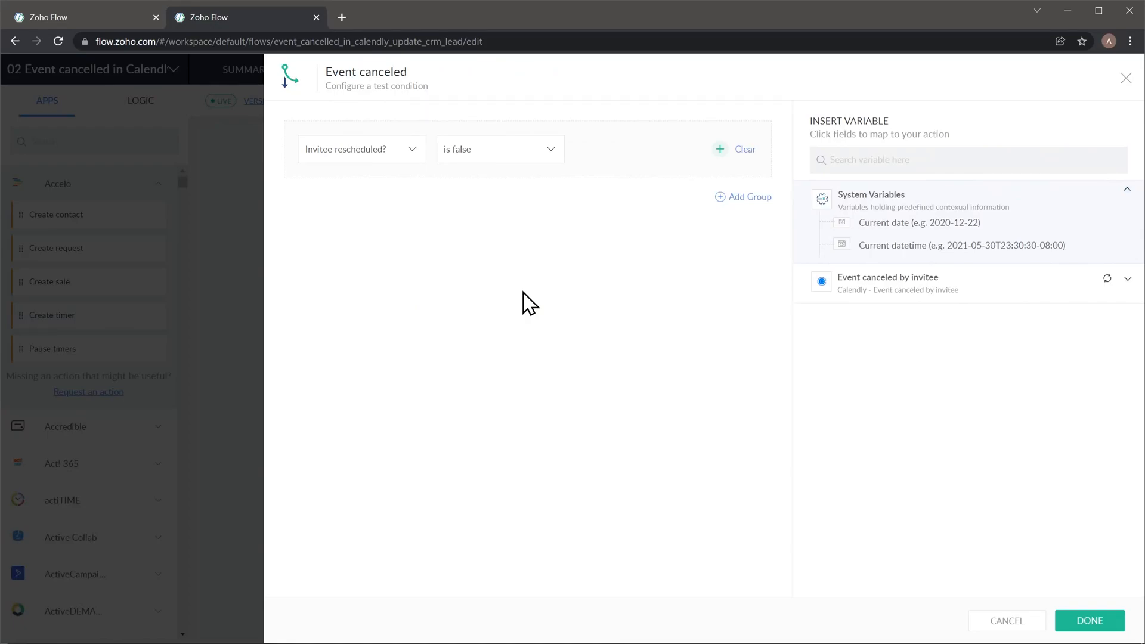
mouse_move(414, 214)
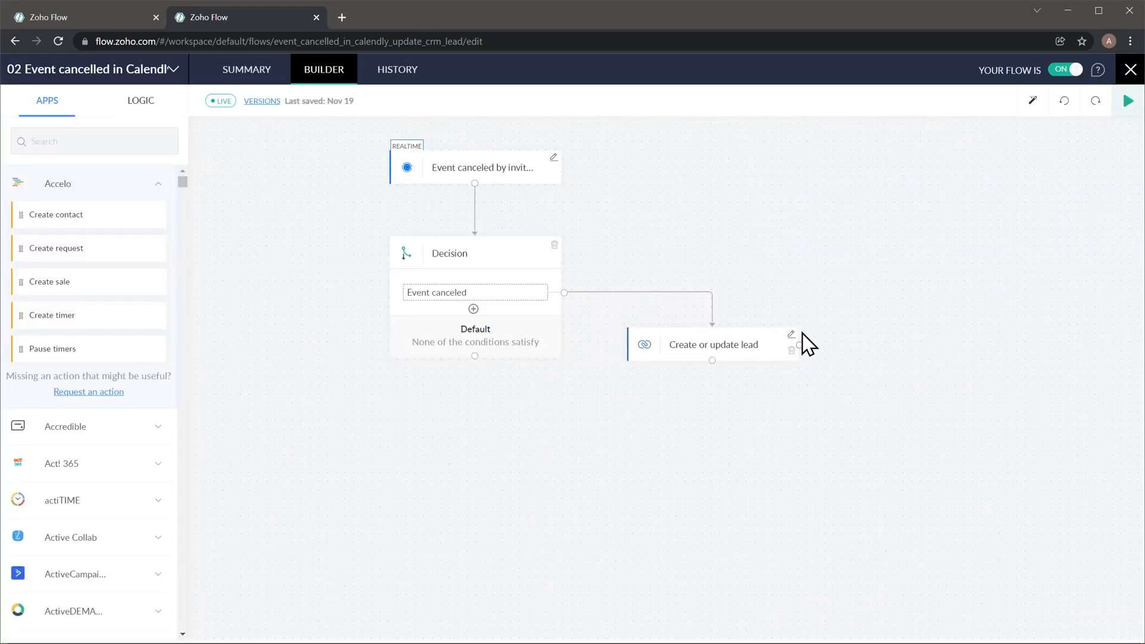
left_click(713, 344)
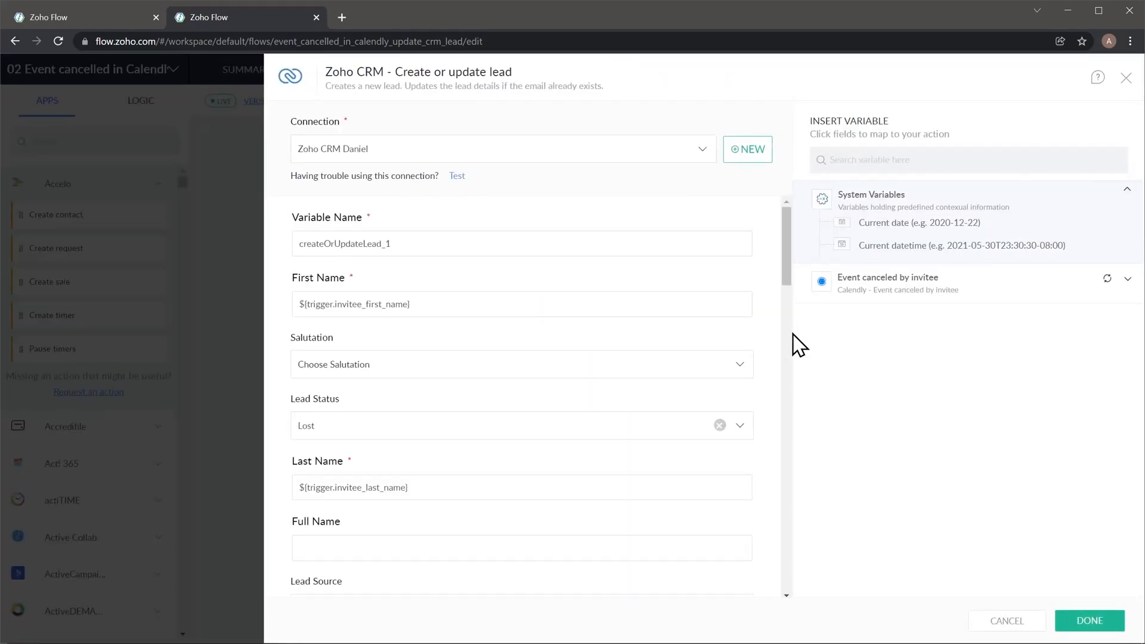
mouse_move(705, 378)
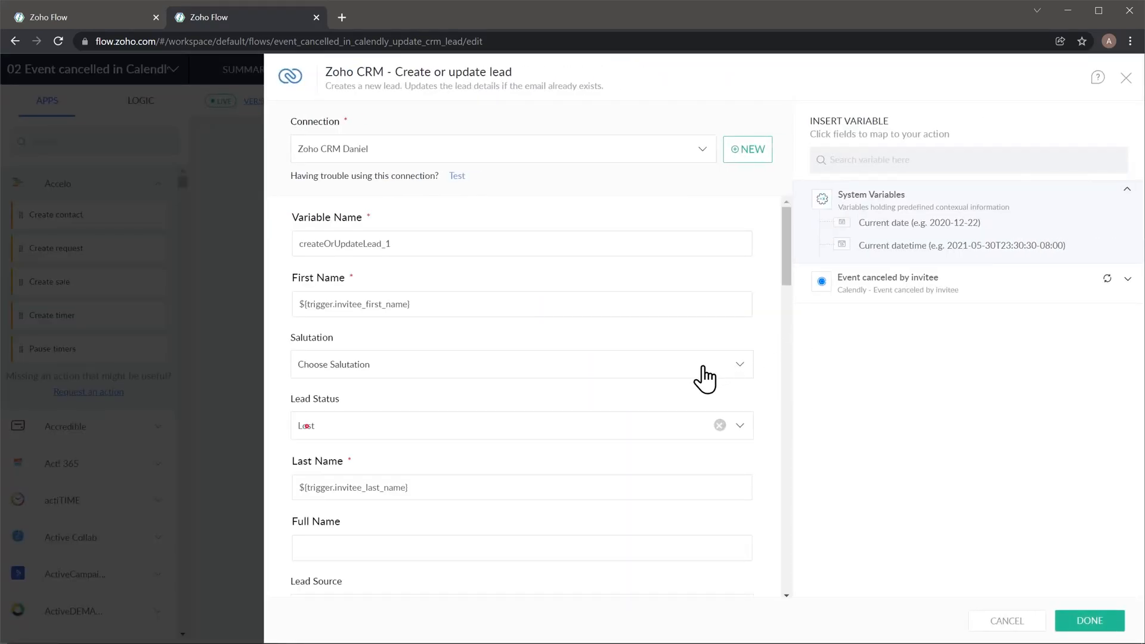
mouse_move(664, 400)
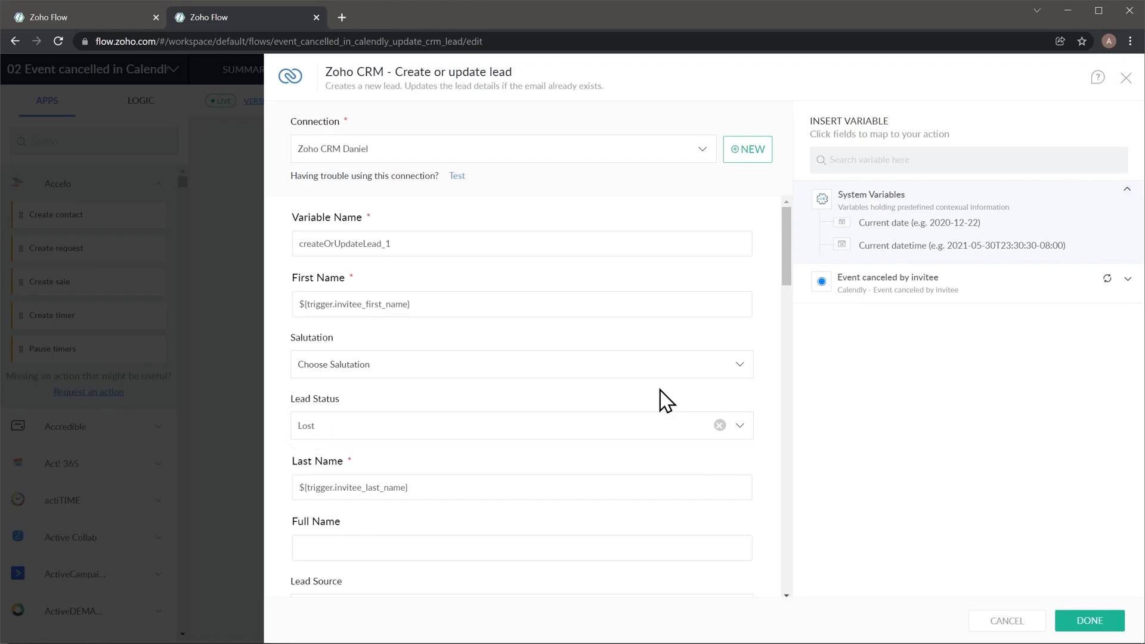